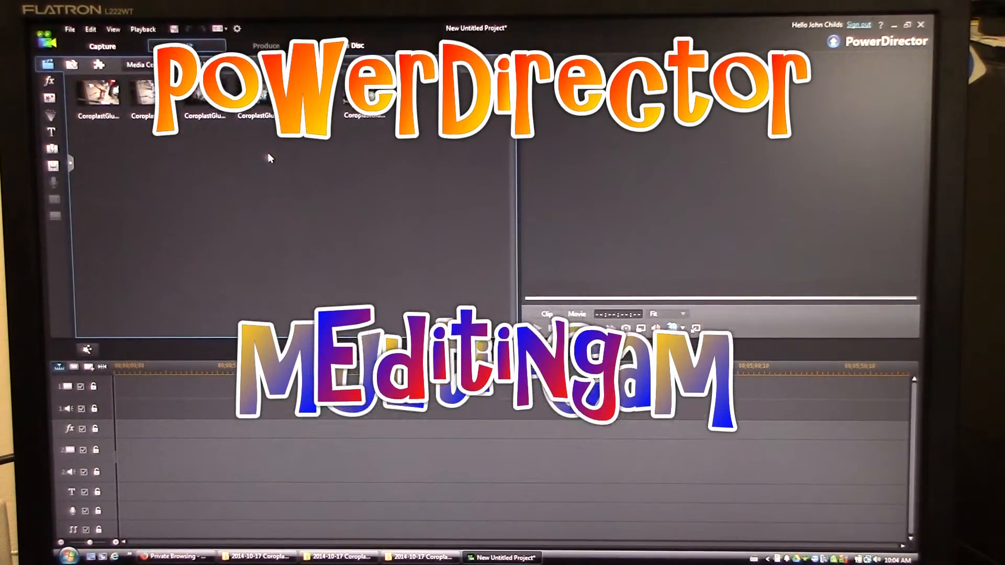
- Browse the glue test clips in the Media Room, previewing the workbench footage
click(186, 45)
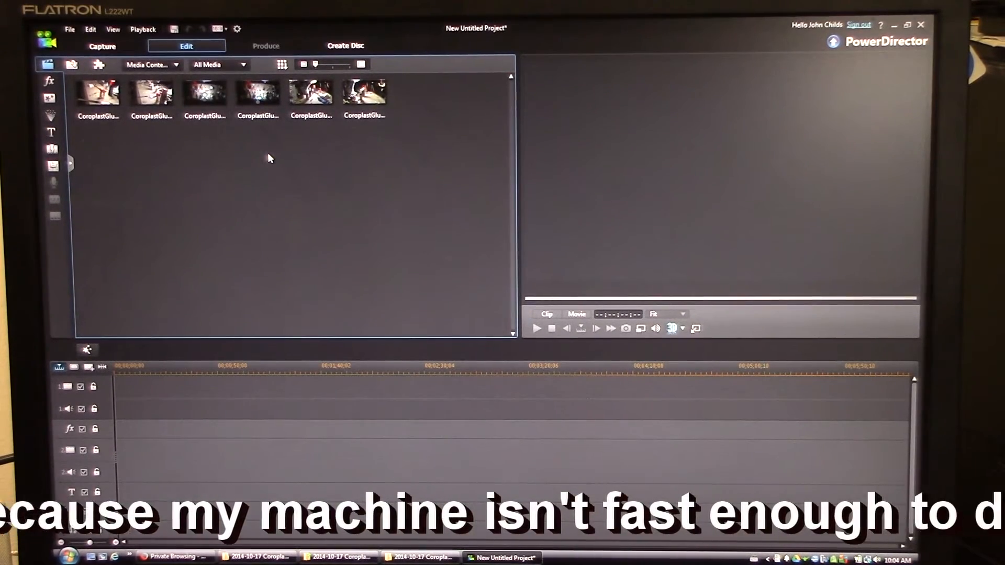
click(205, 92)
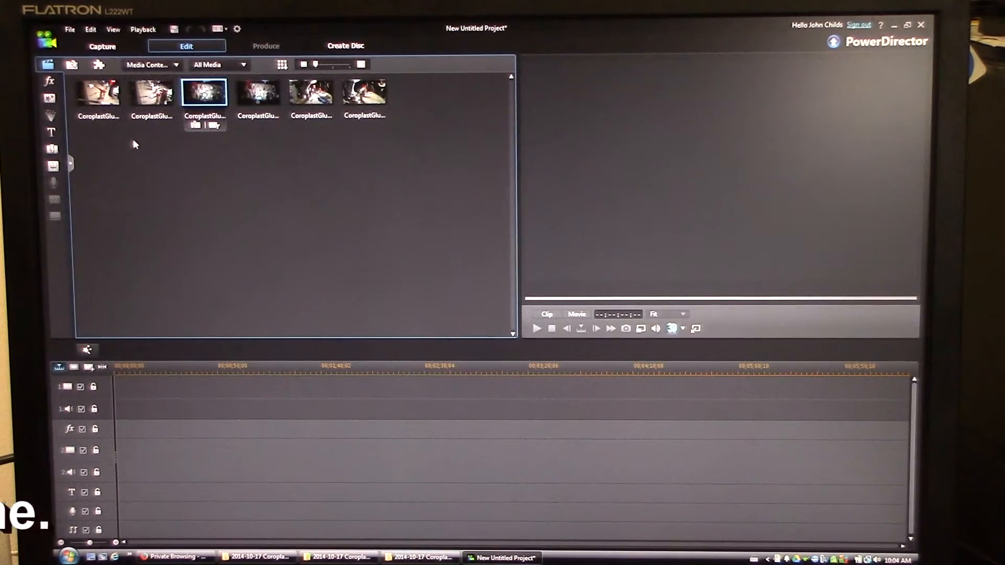
click(97, 93)
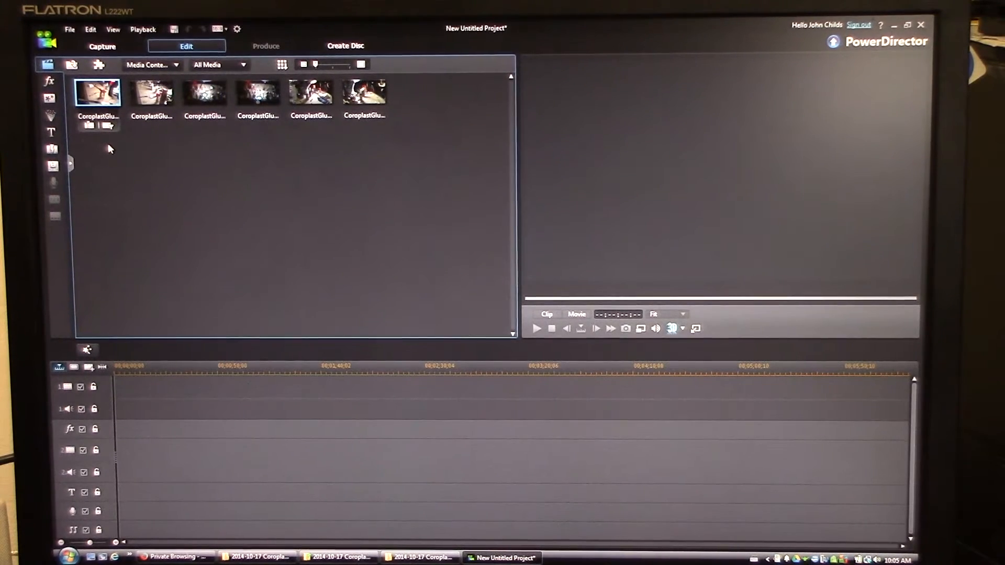
mouse_move(154, 153)
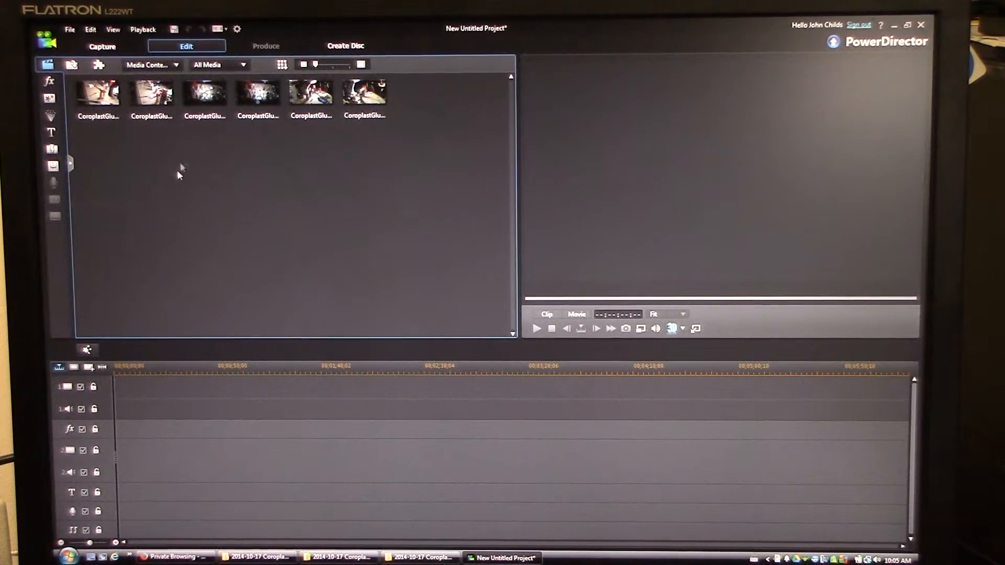
click(204, 92)
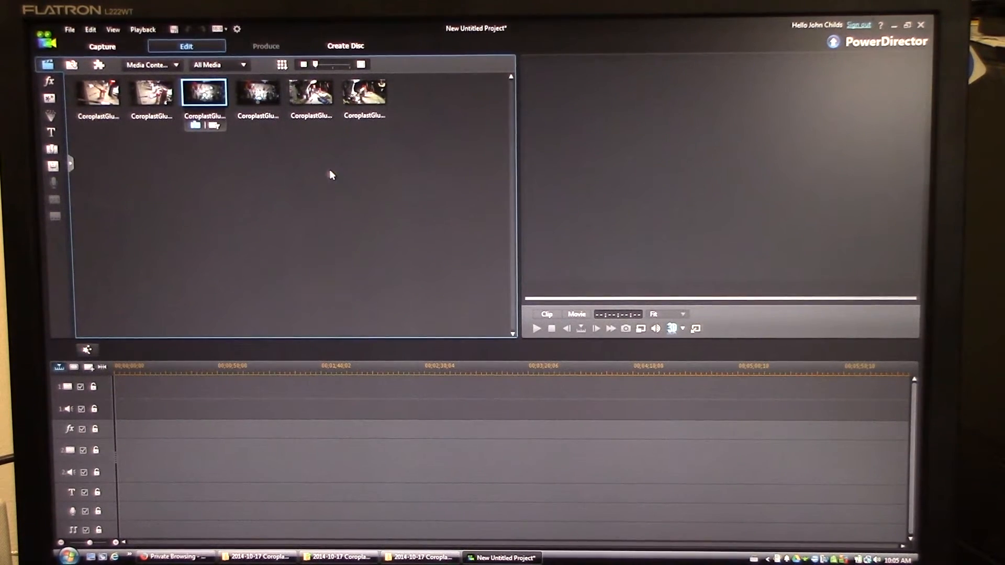
mouse_move(160, 143)
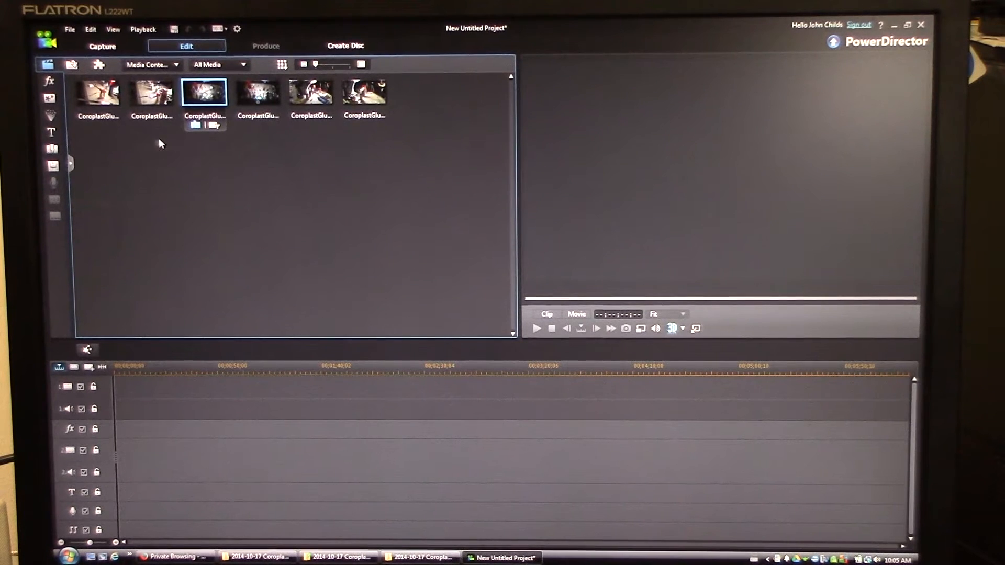
click(97, 92)
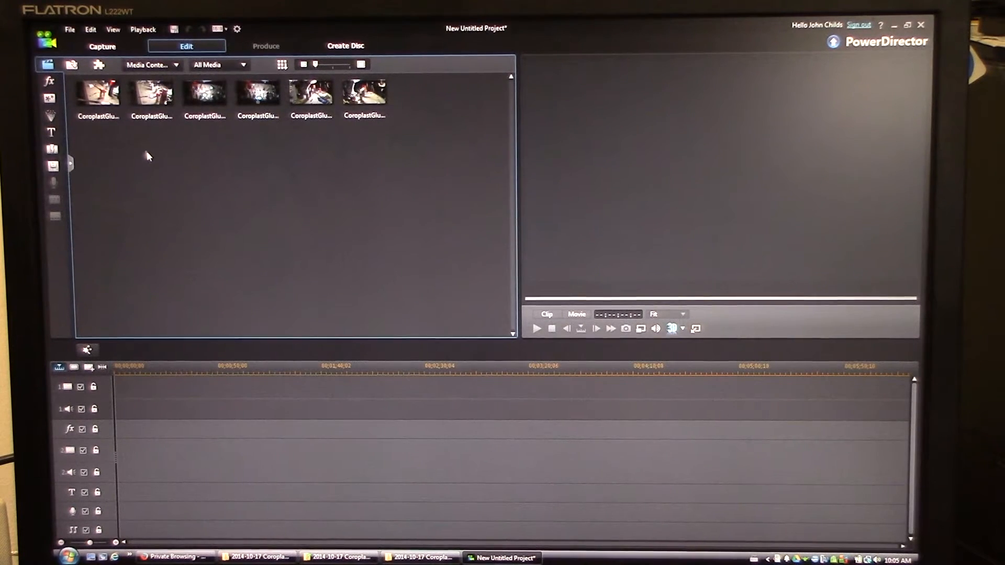
click(97, 92)
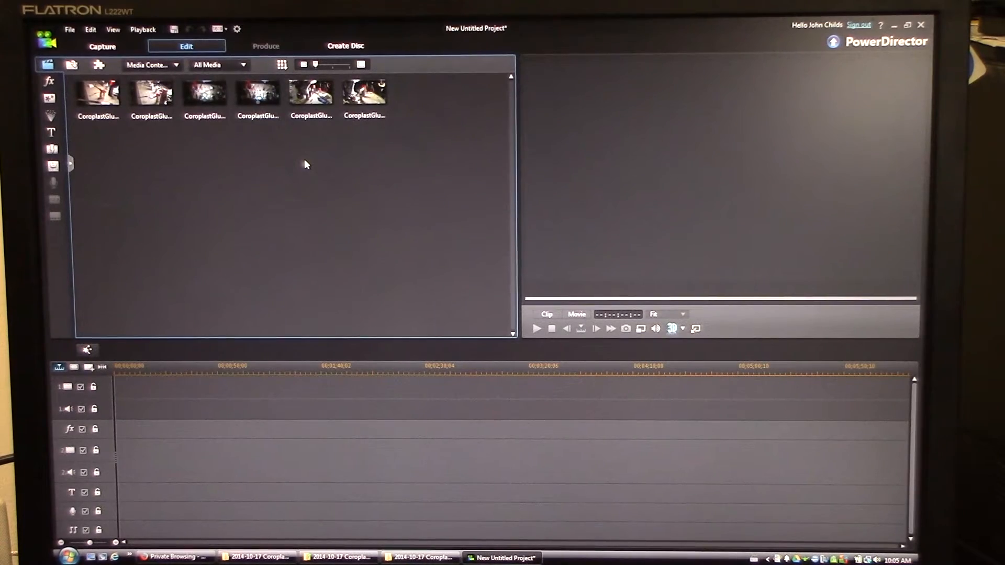
- Select the three glue test camera clips together for a multicam edit
click(97, 93)
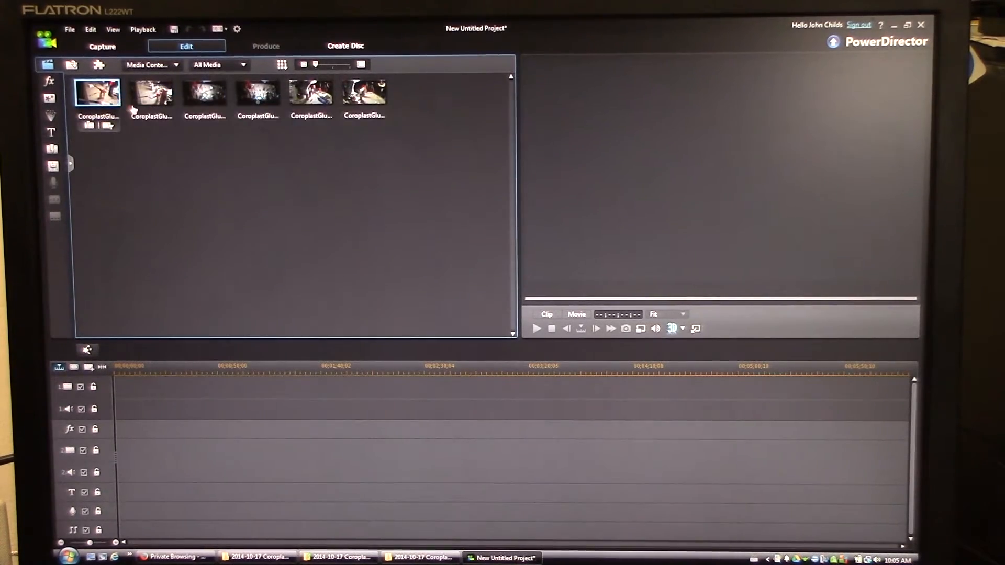
click(311, 93)
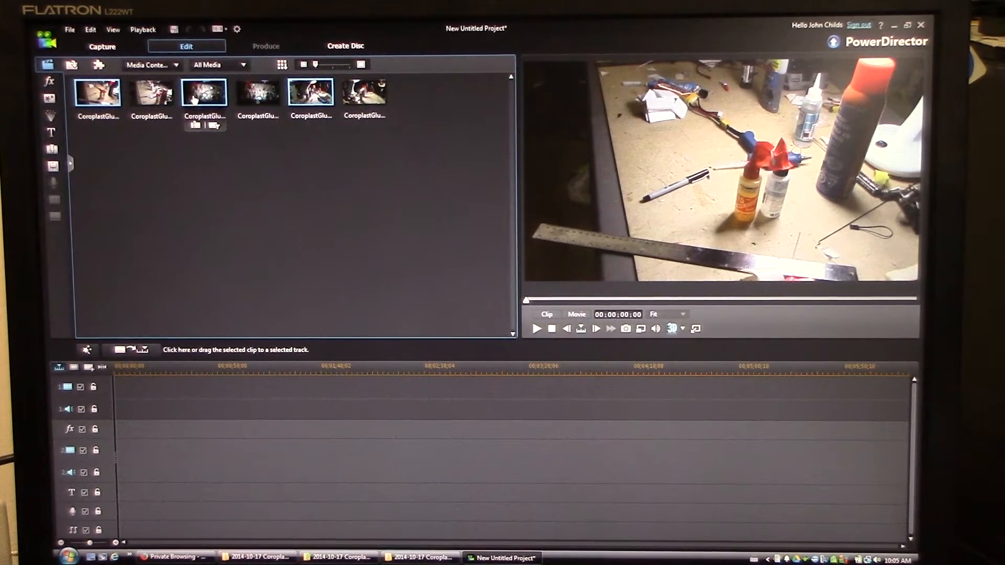
click(311, 92)
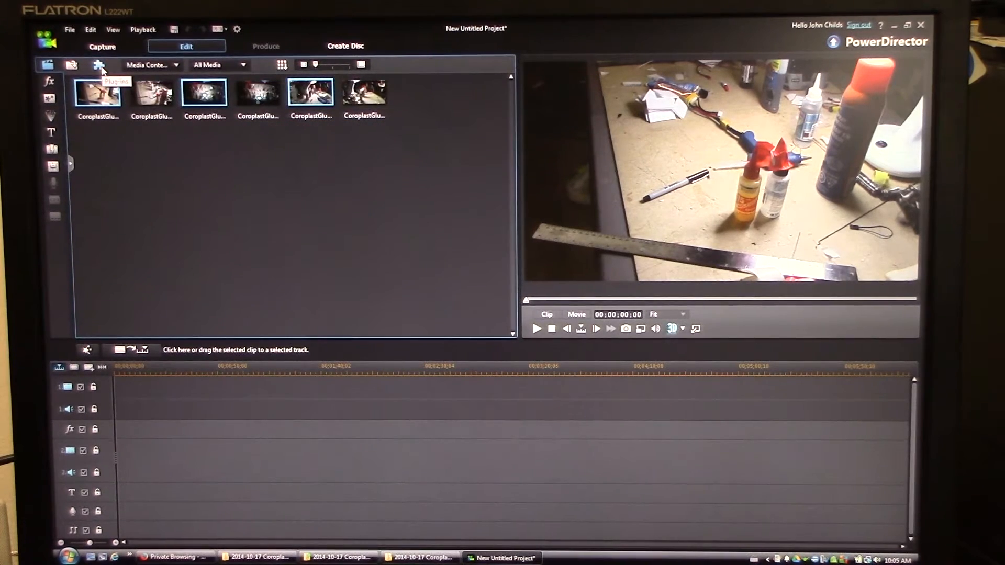
- Launch MultiCam Designer and bring up the Import from Media Room list for camera 1
click(100, 65)
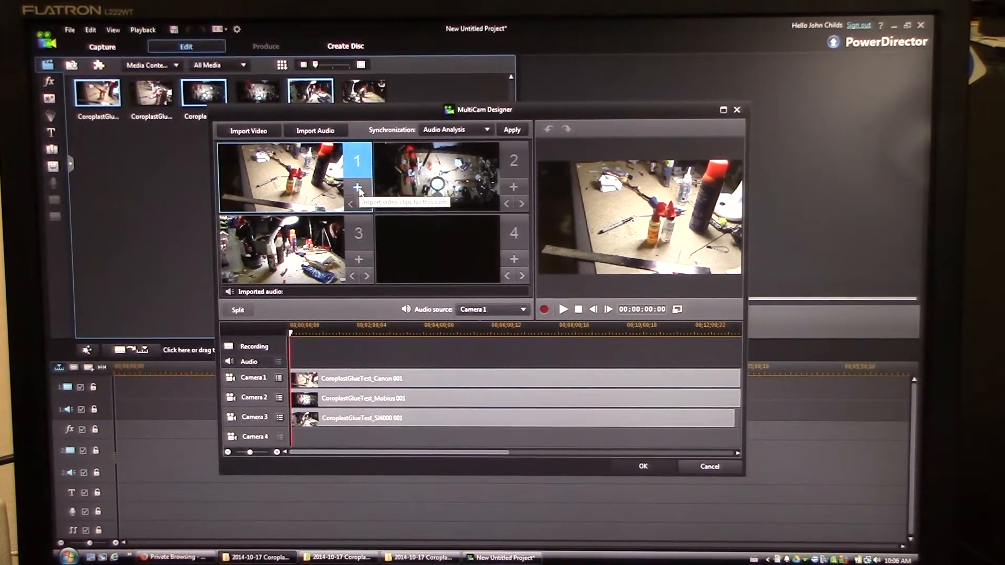
click(358, 187)
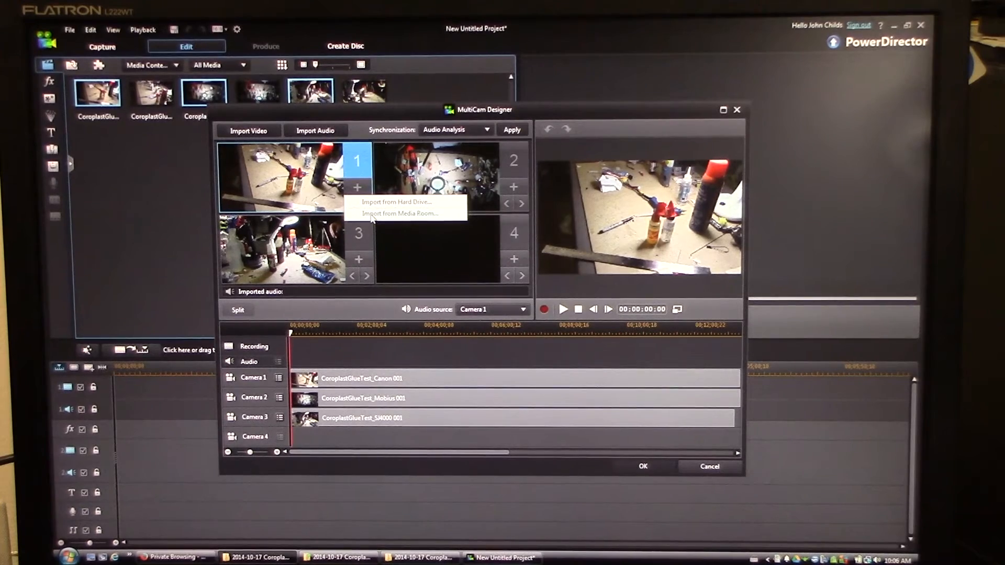
click(398, 212)
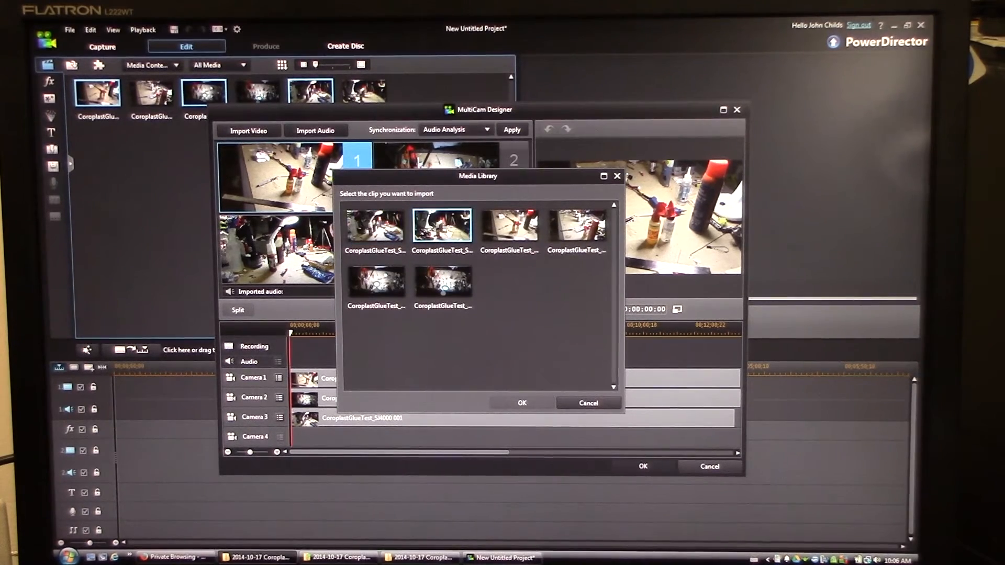
mouse_move(442, 224)
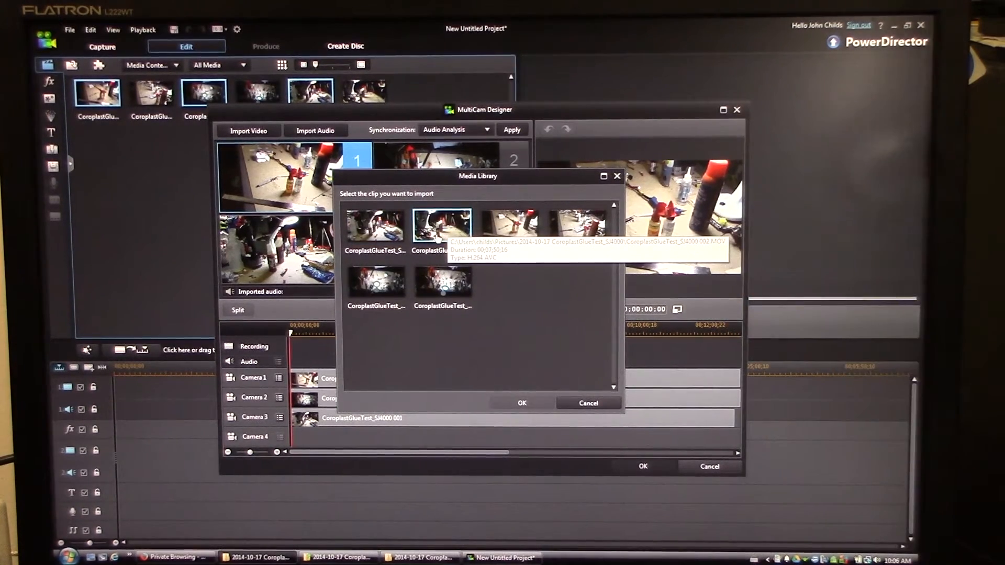
click(509, 224)
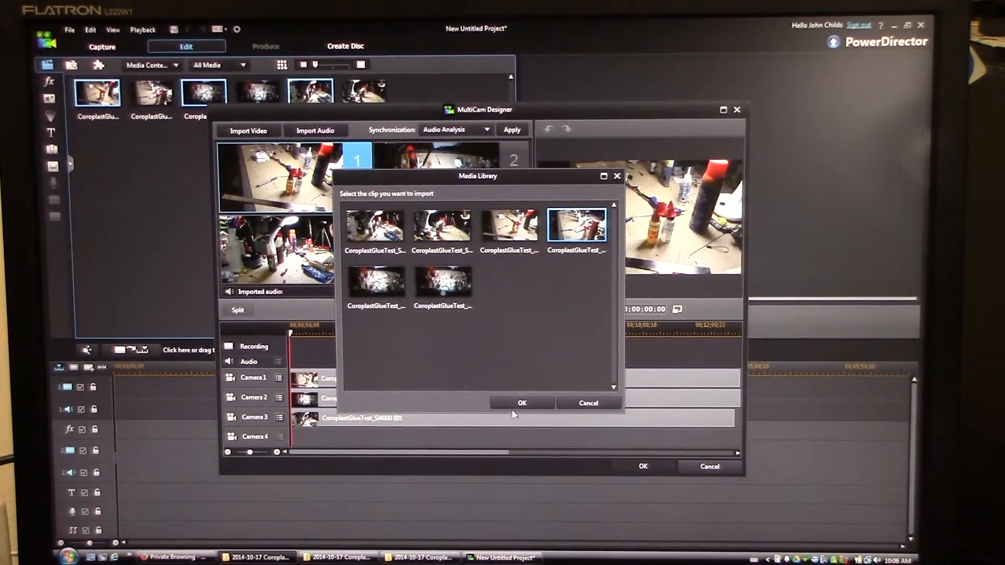
- Browse library clips for cameras 1 and 3, then cancel without importing
click(522, 402)
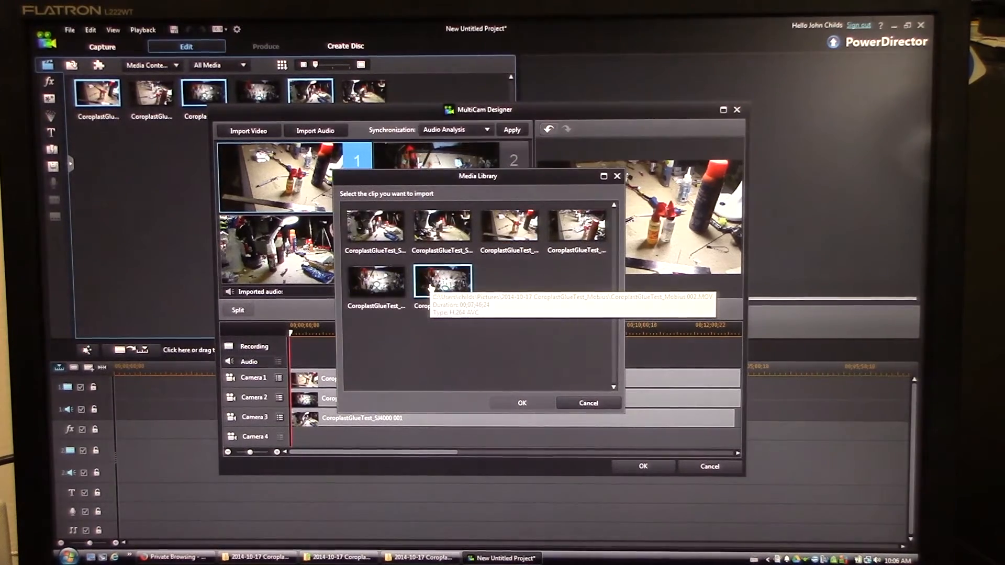
click(521, 402)
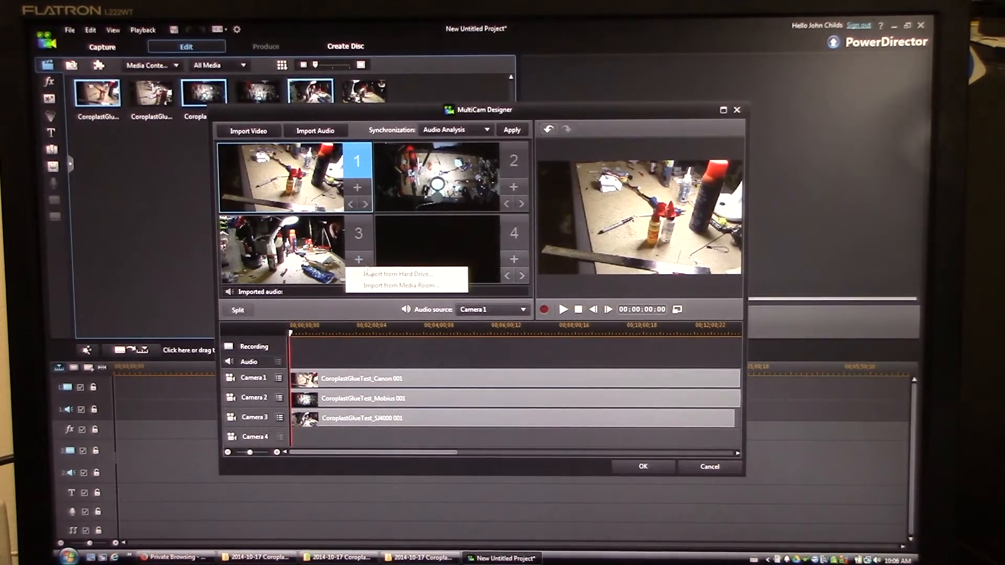
click(398, 285)
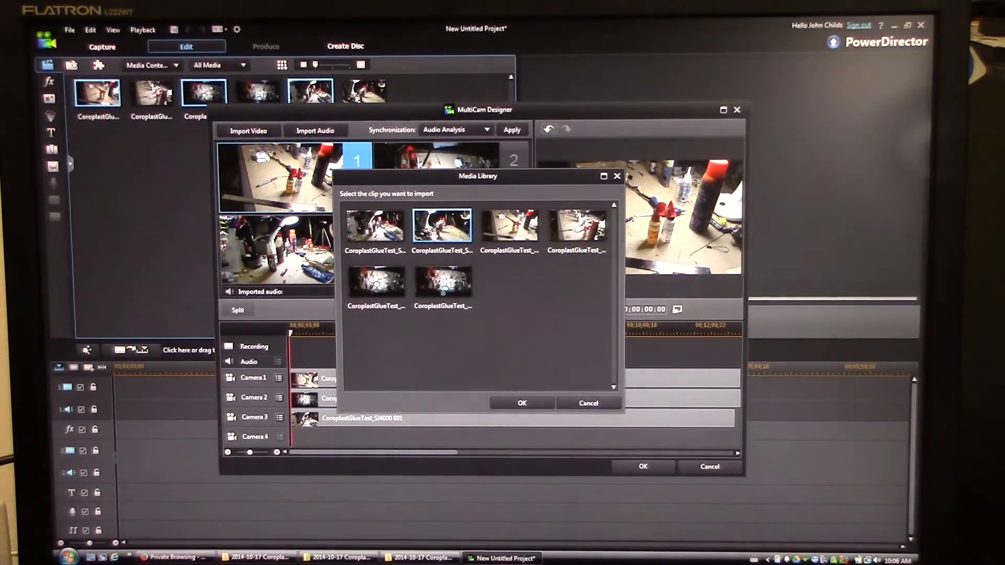
click(521, 402)
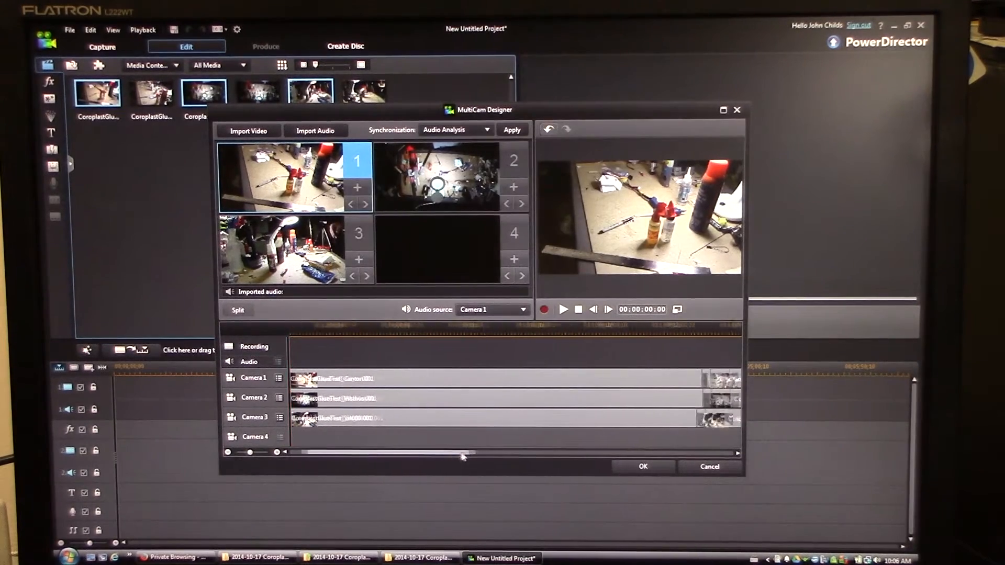
drag(462, 457, 449, 455)
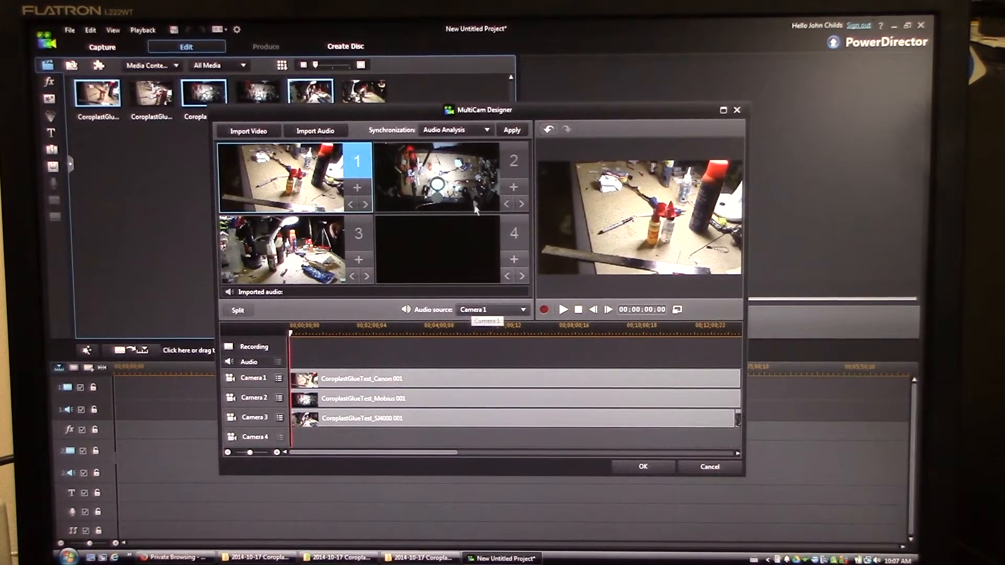
- Apply Audio Analysis synchronization to align the Mobius and SJ4000 clips with camera 1
click(512, 130)
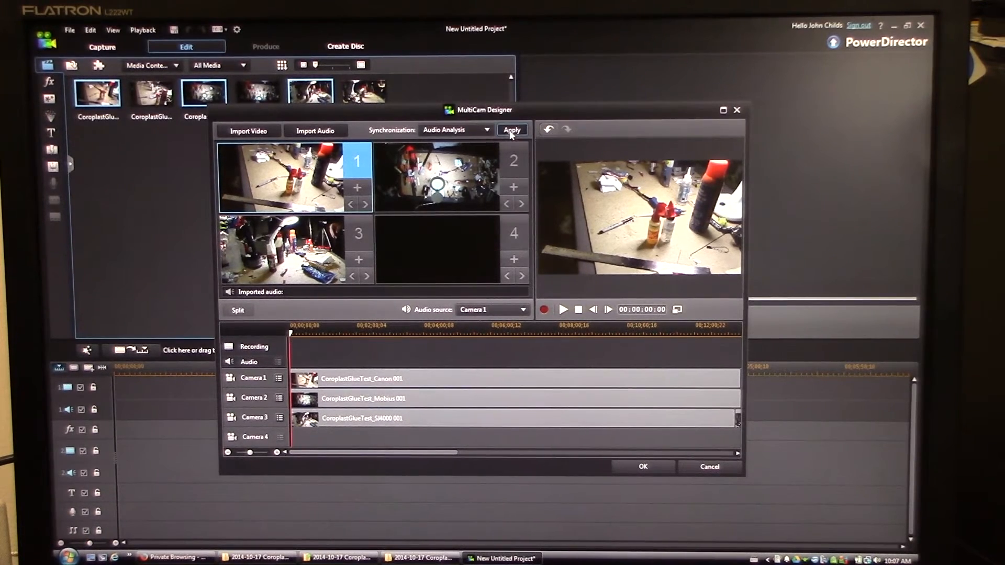
click(512, 130)
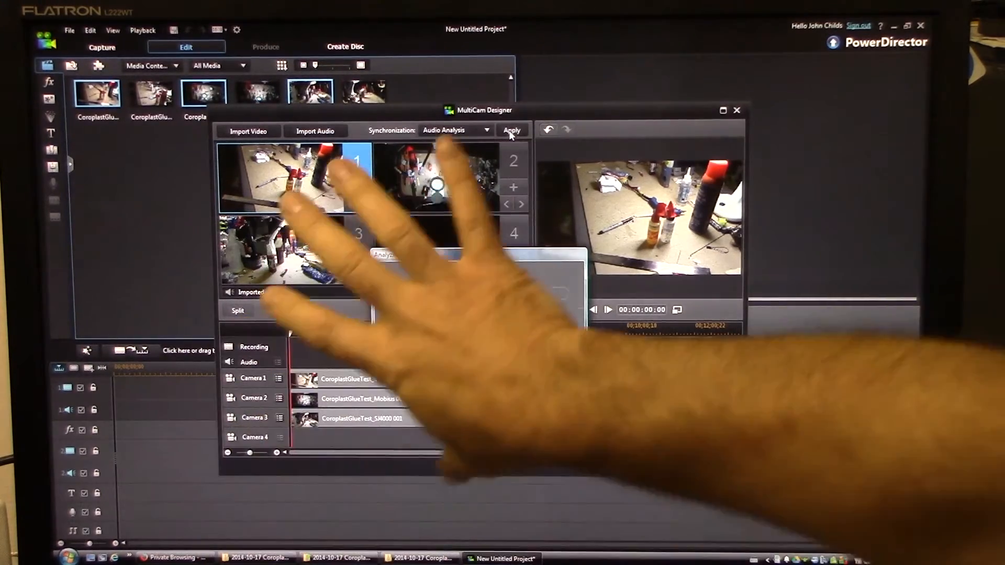
click(512, 131)
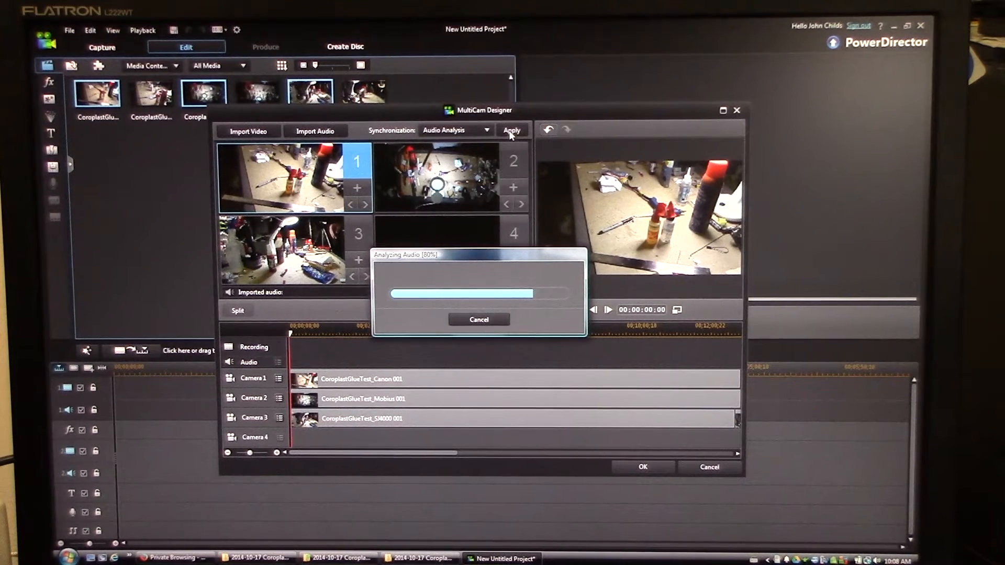
click(512, 131)
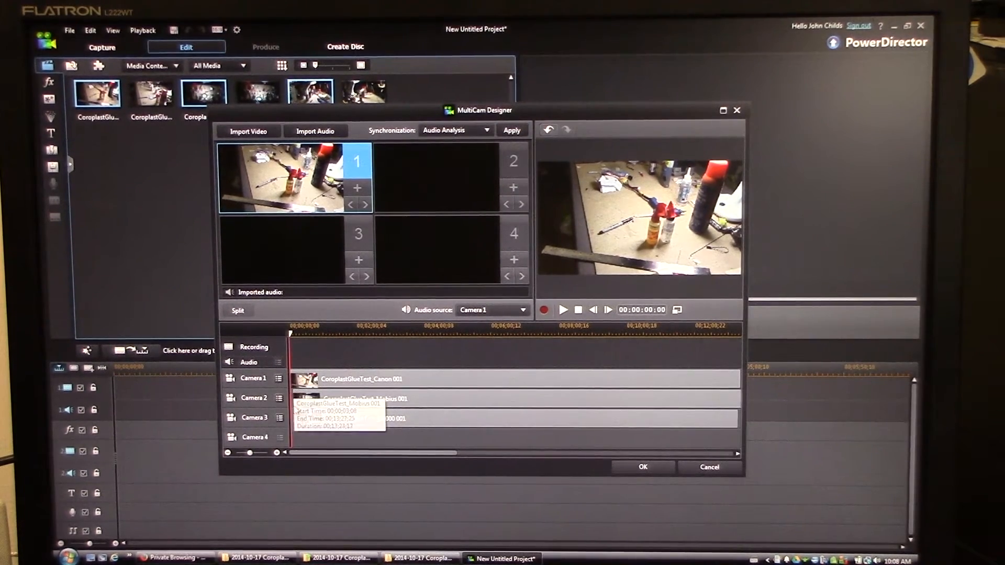
drag(253, 453, 275, 454)
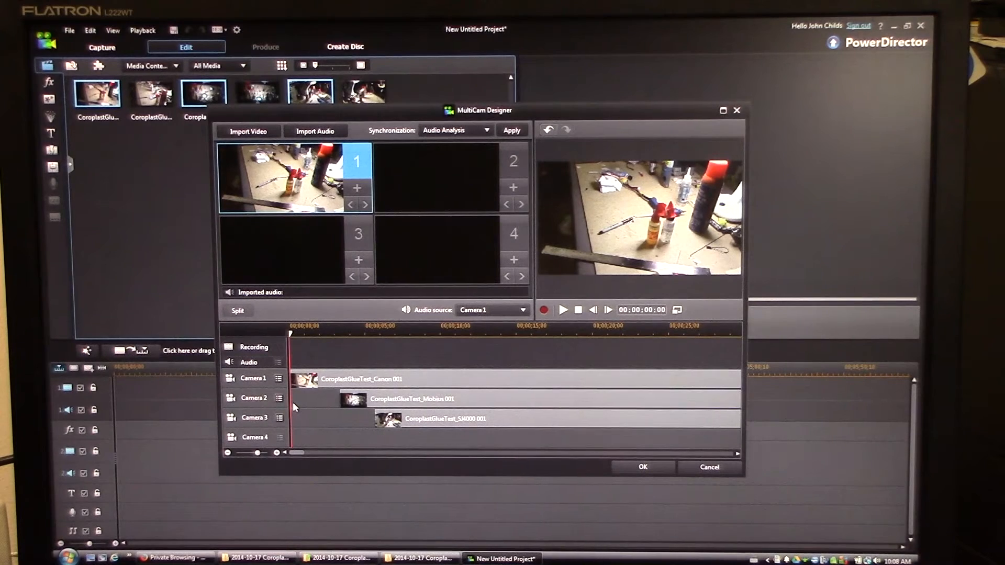
mouse_move(336, 385)
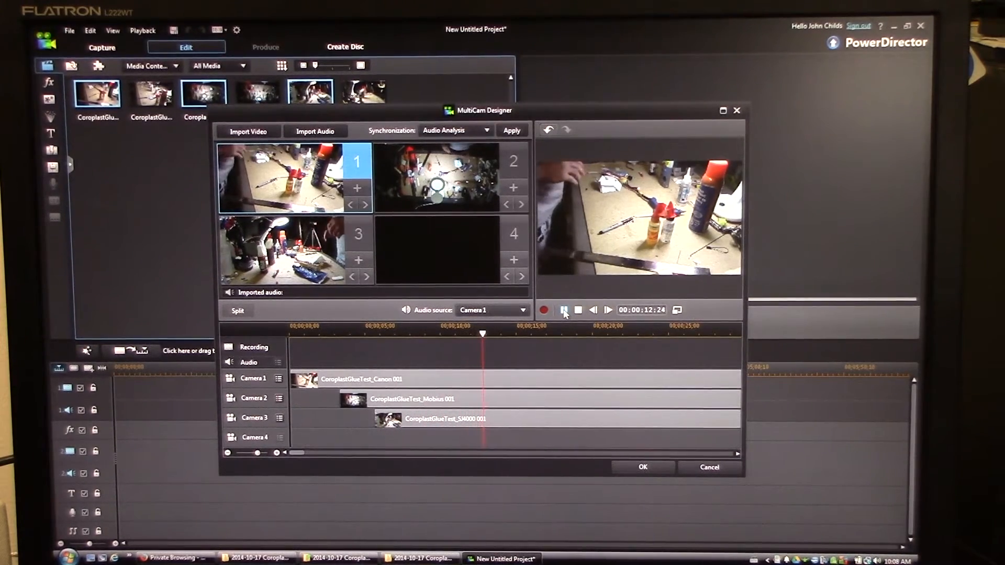
click(563, 310)
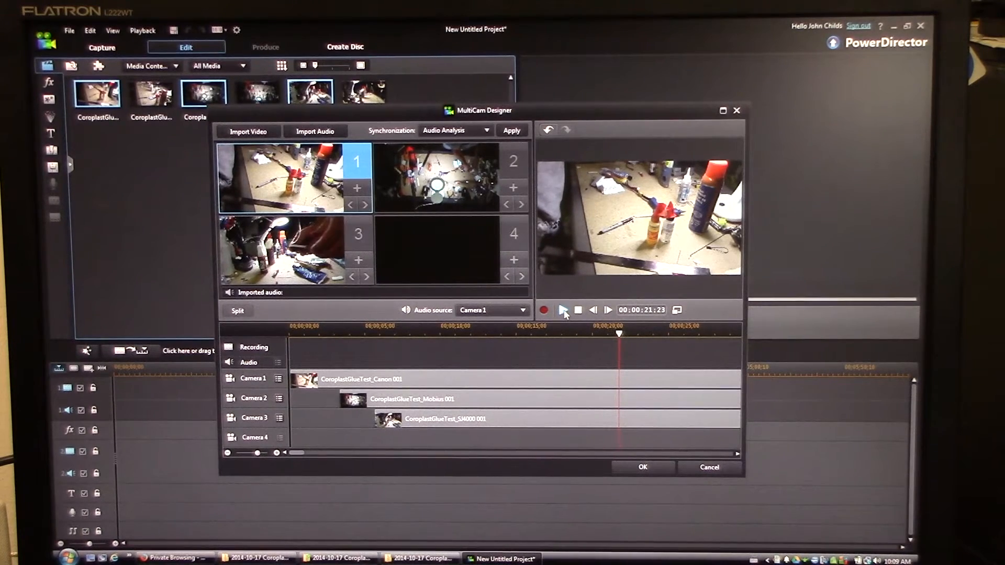
click(371, 335)
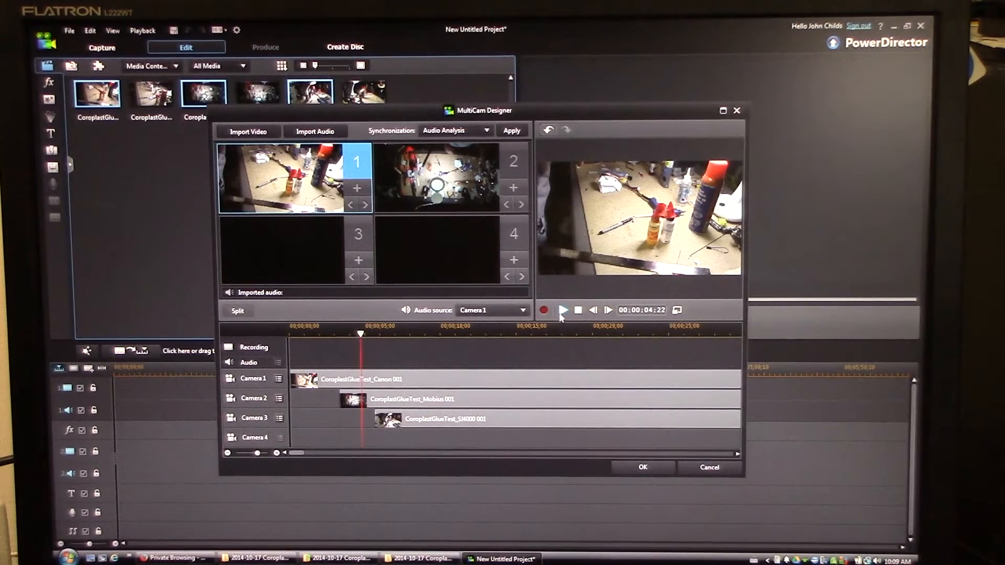
click(564, 310)
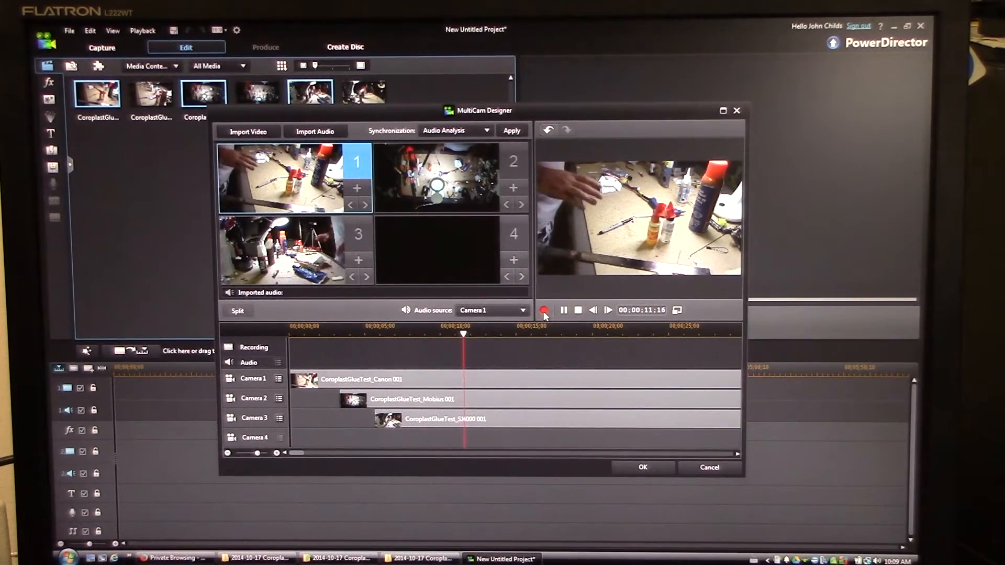
- Record a multicam pass cutting from camera 1 to camera 3 partway through
click(544, 310)
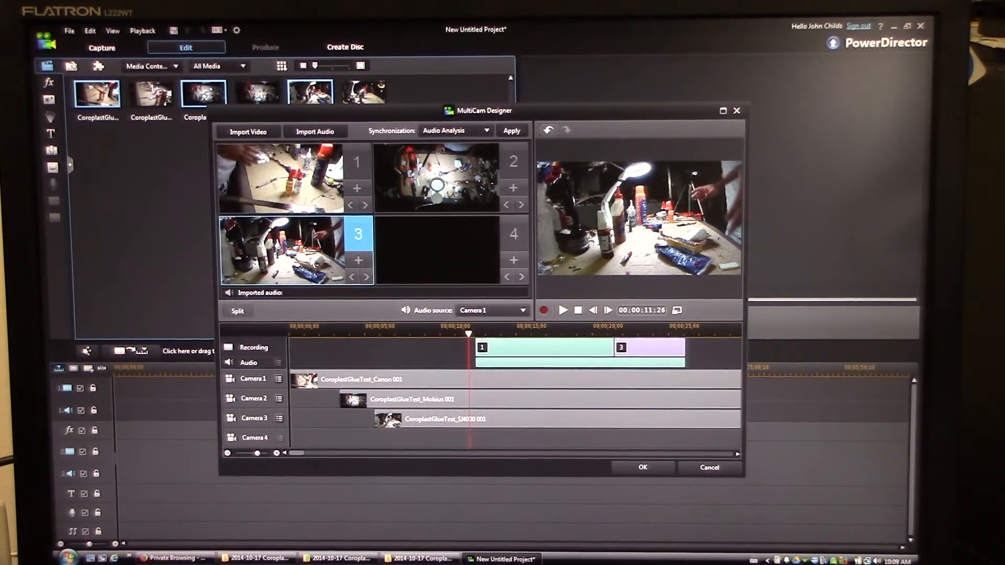
mouse_move(545, 309)
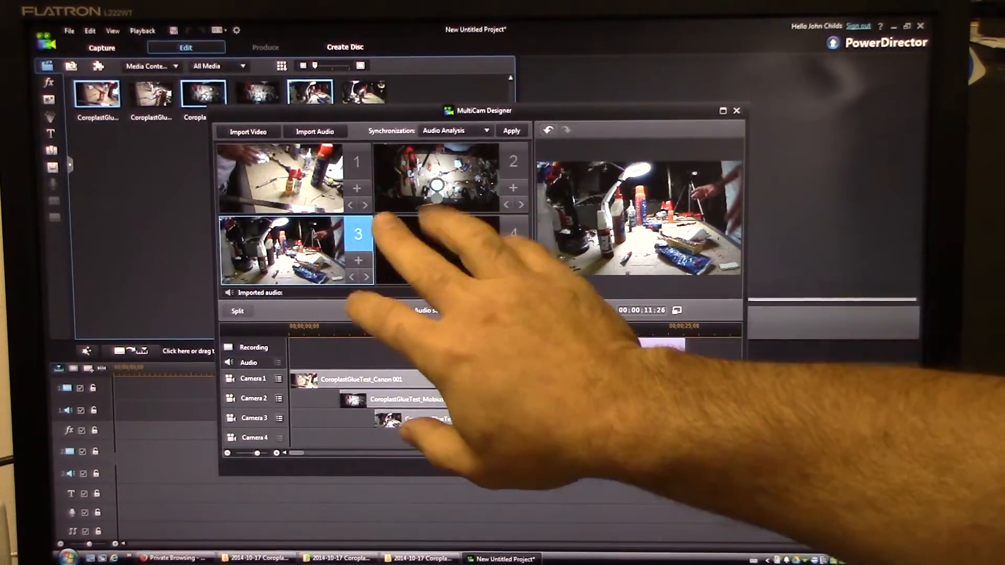
click(511, 131)
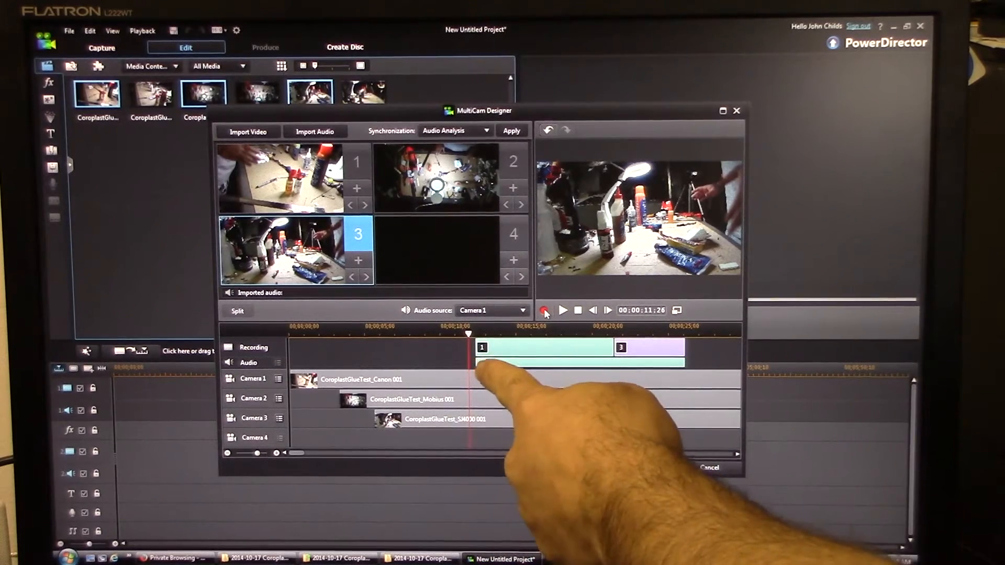
- Resume recording camera switches across the angles and apply the multicam edit to the timeline
click(546, 311)
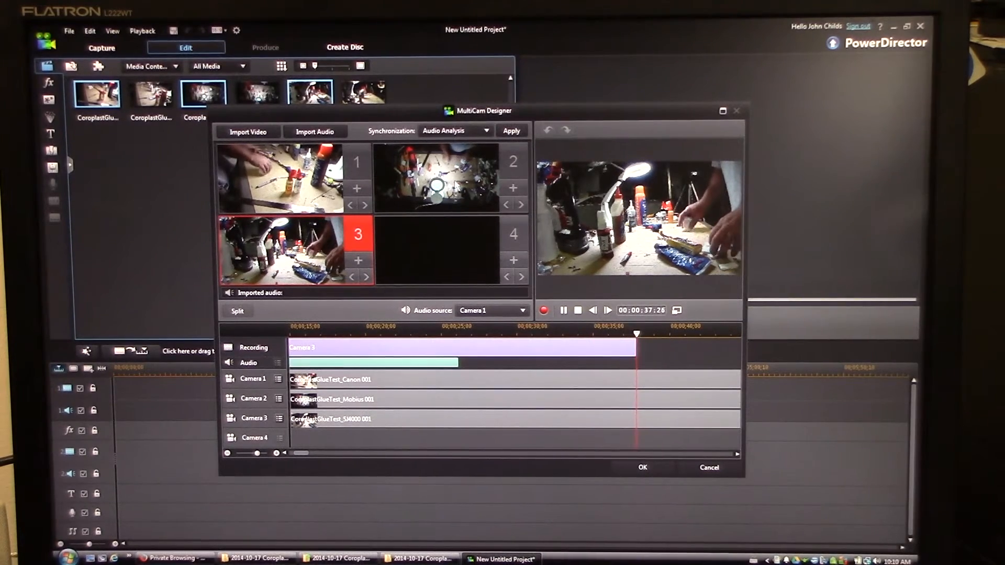
click(436, 178)
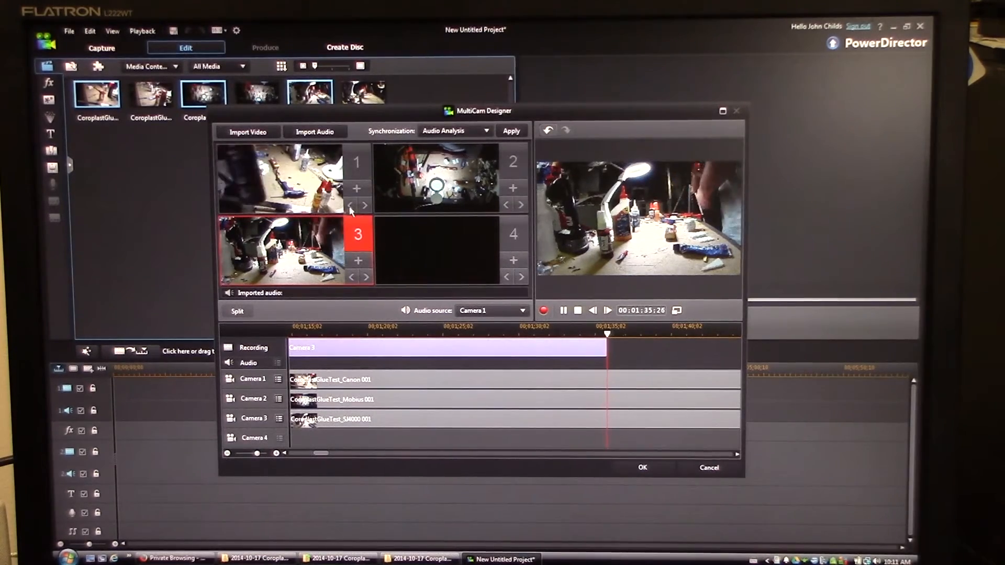
click(295, 178)
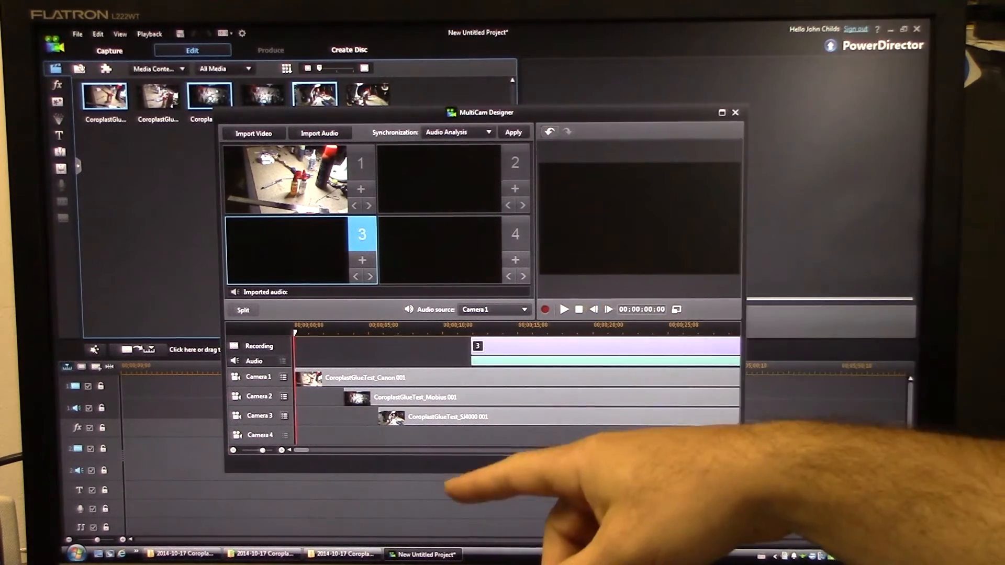
click(735, 112)
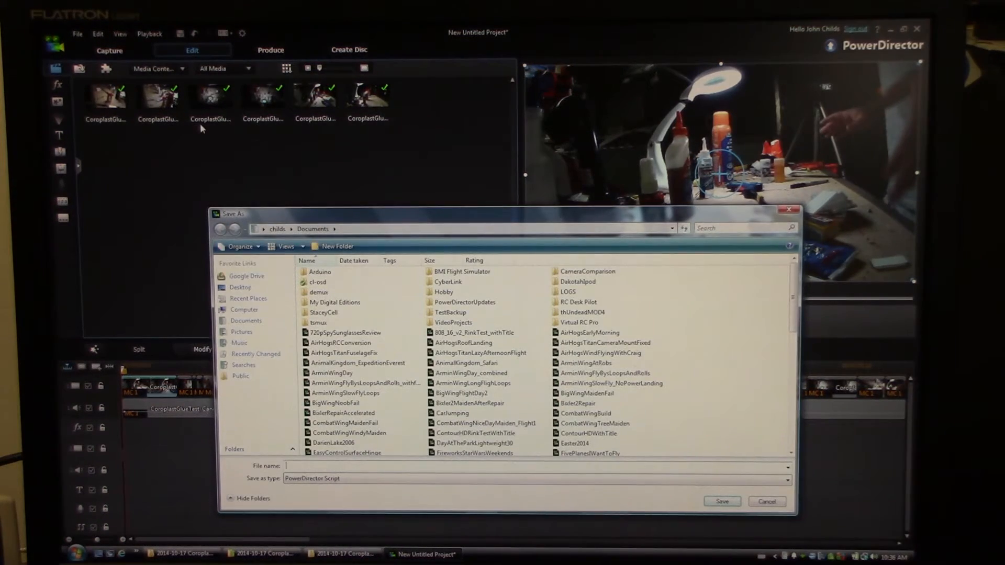
- Save the project as CoroplastGlueTest.pds in Documents
text(CoroplastGlueTest)
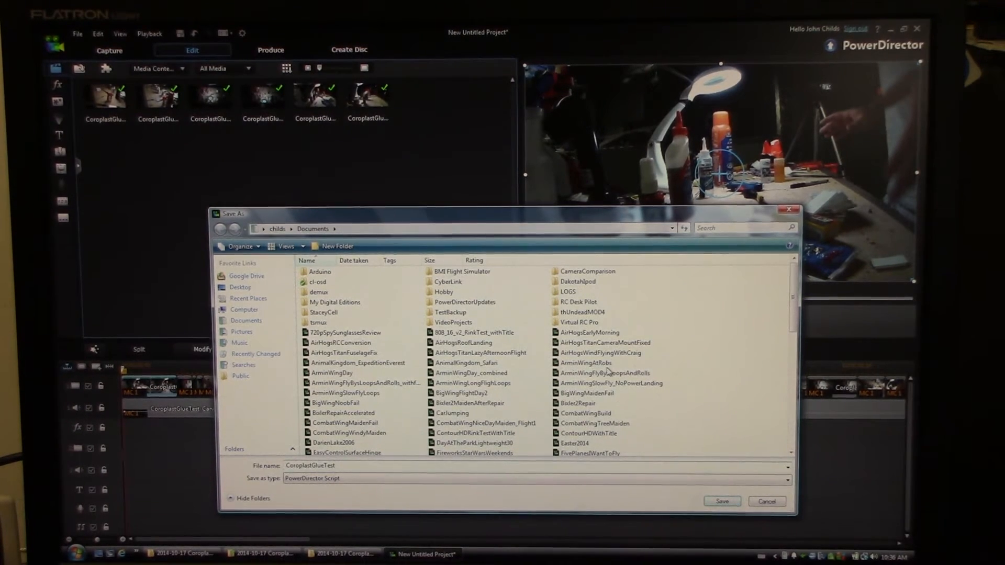
click(721, 502)
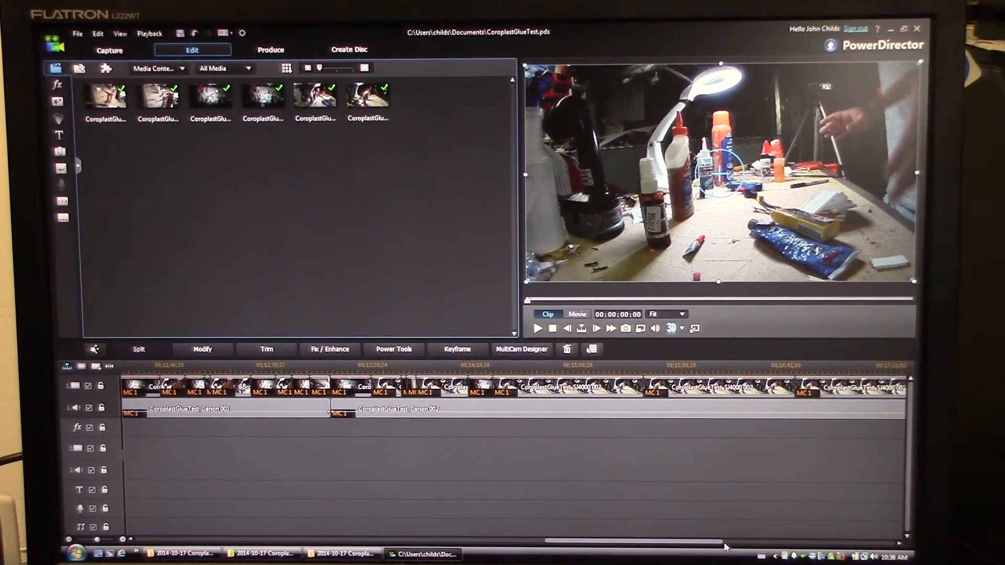
scroll(right, 3)
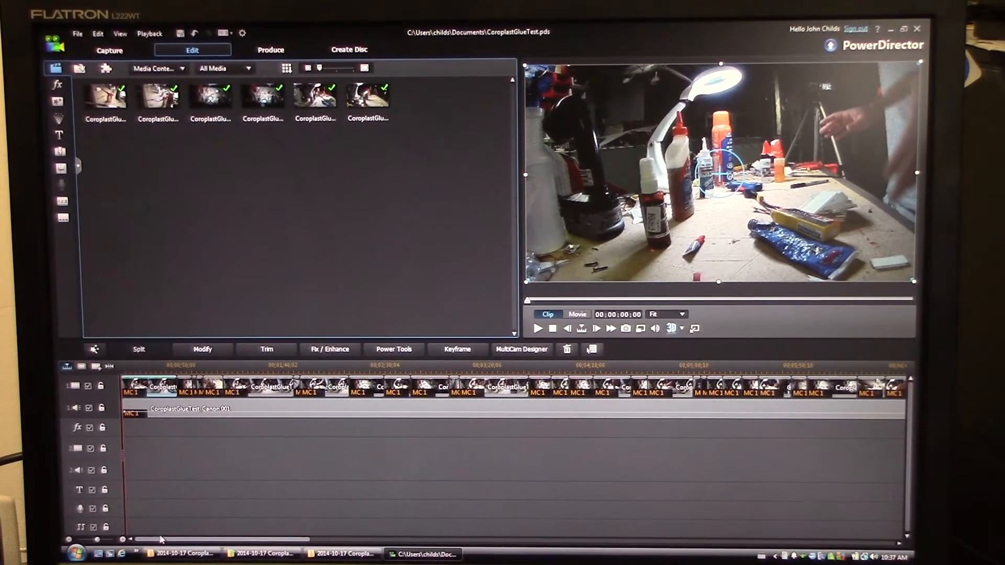
- Switch the preview to Movie mode and play the edited glue-test movie from the start
click(539, 328)
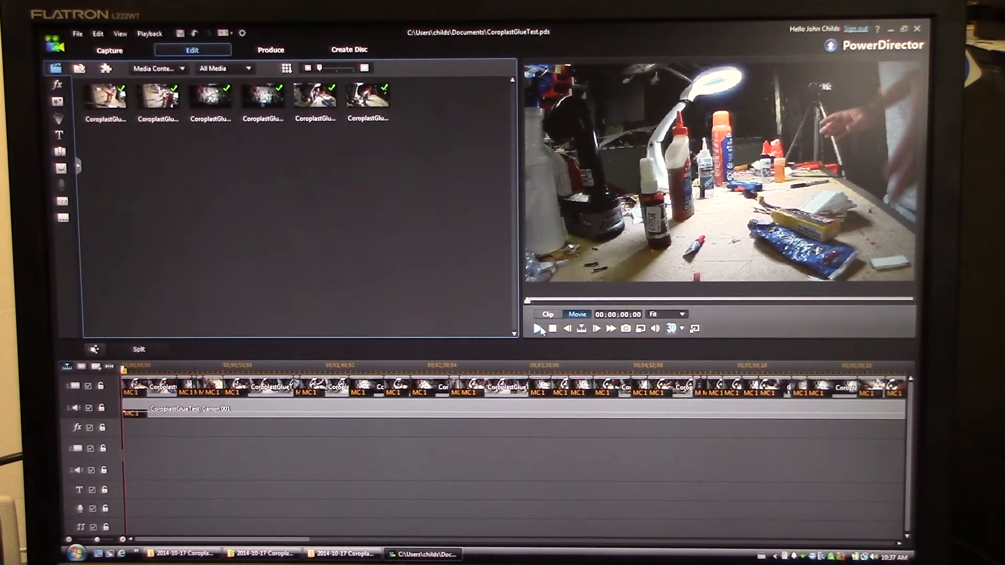
click(539, 328)
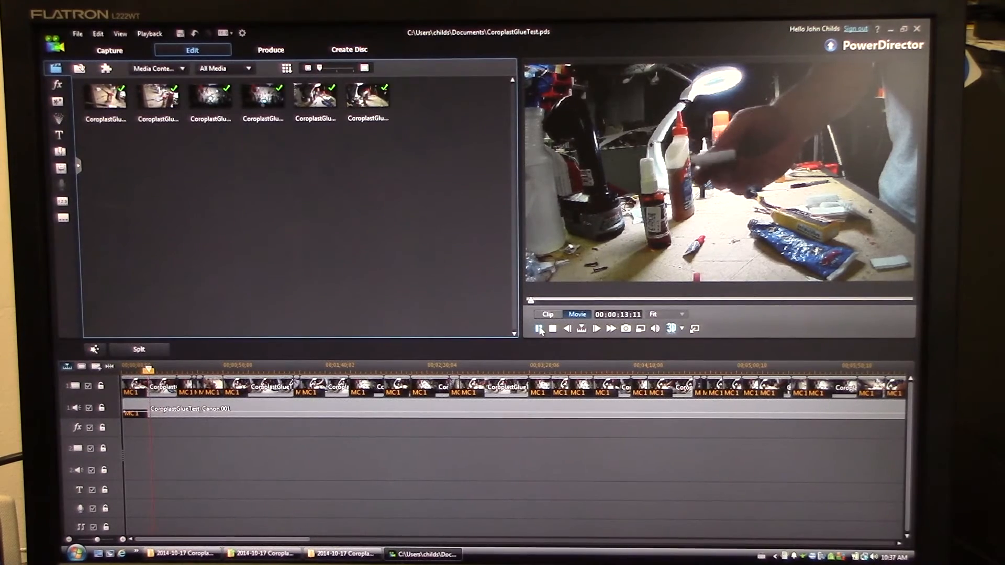
click(596, 328)
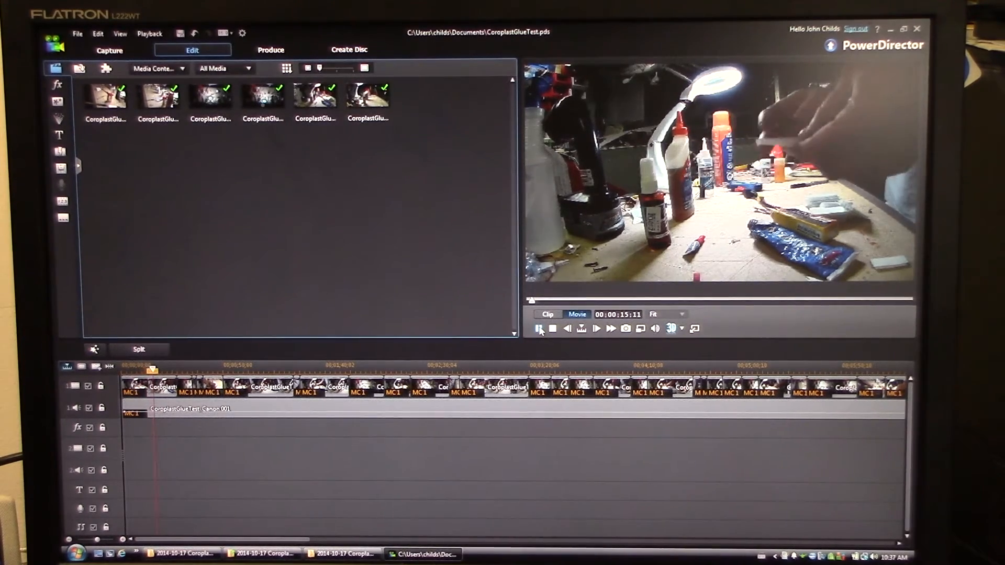